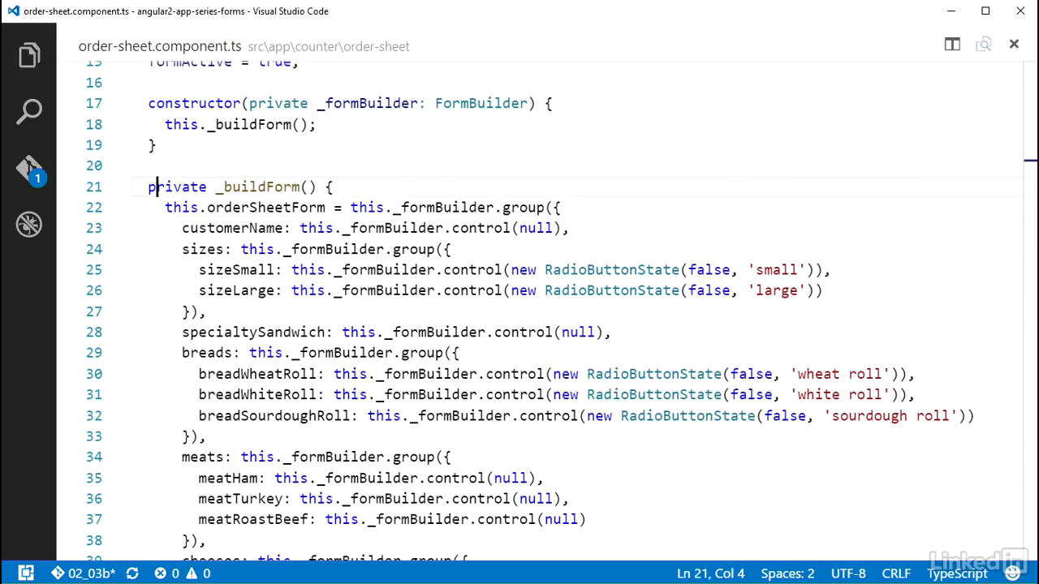
Step: Add a cordonBleuItem property with name 'Cordon Bleu' above the constructor in order-sheet.component.ts
{"action": "left_click", "coordinate": [604, 331]}
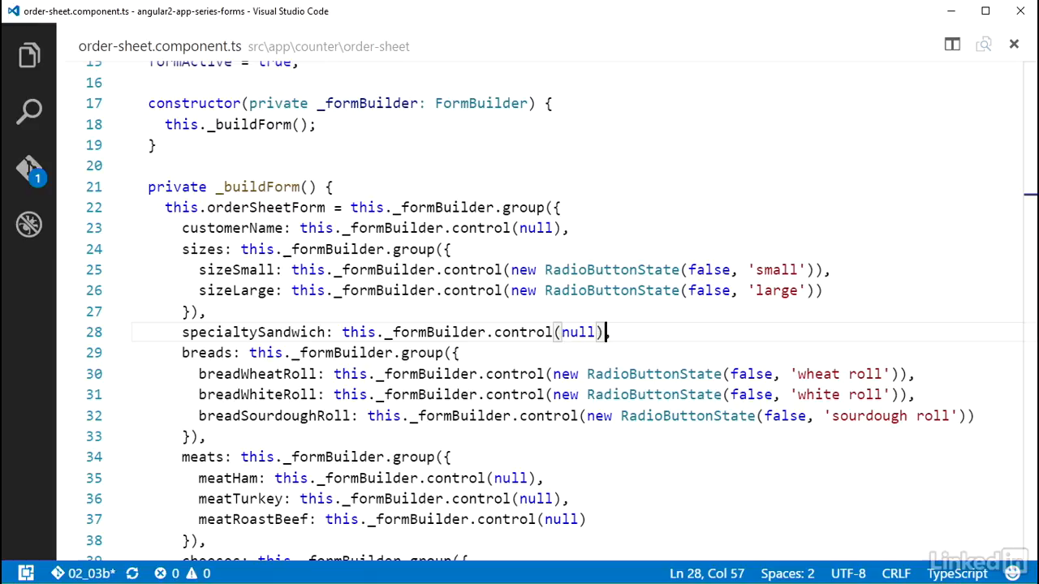
{"action": "type", "text": "cordonBleuItem = {"}
{"action": "type", "text": "name: 'Cordon Bleu',"}
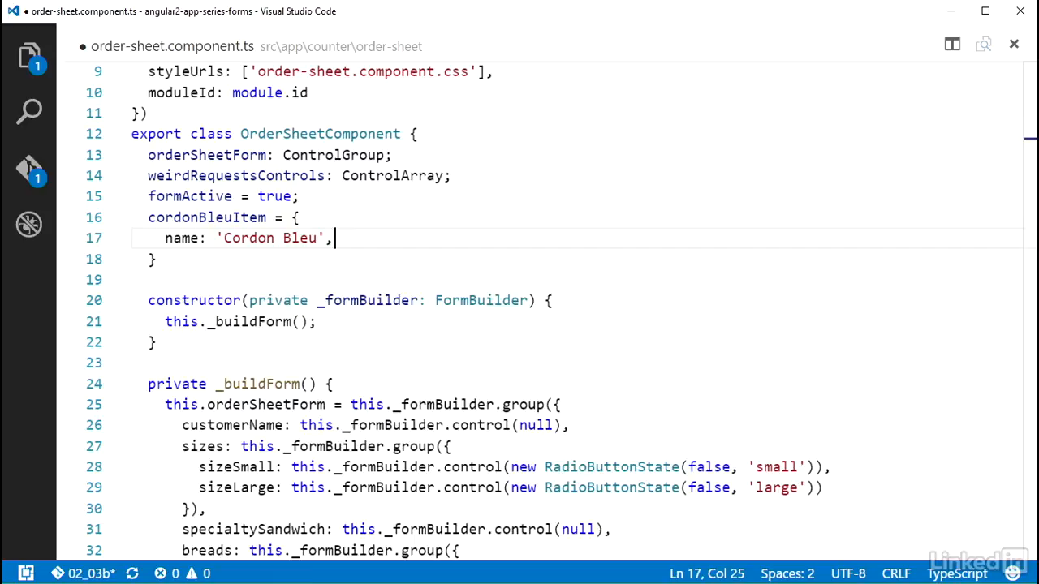
{"action": "left_click", "coordinate": [234, 289]}
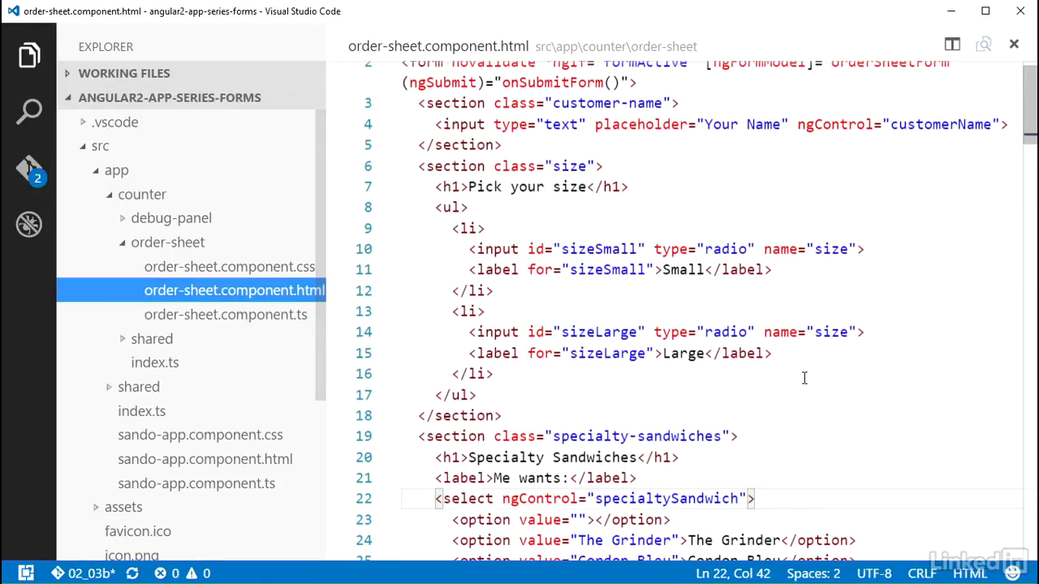